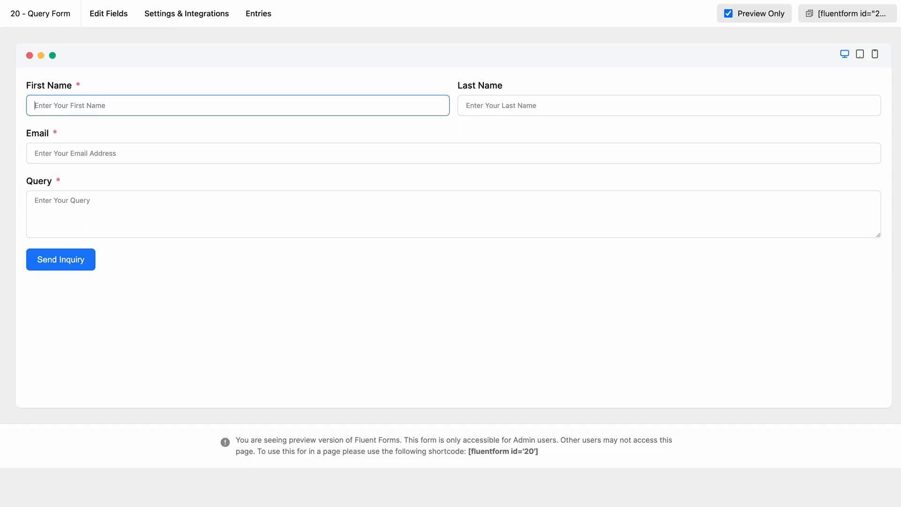
- Fill the Query Form fields with the lead's name, email and purchase question and send the inquiry
type("Mush")
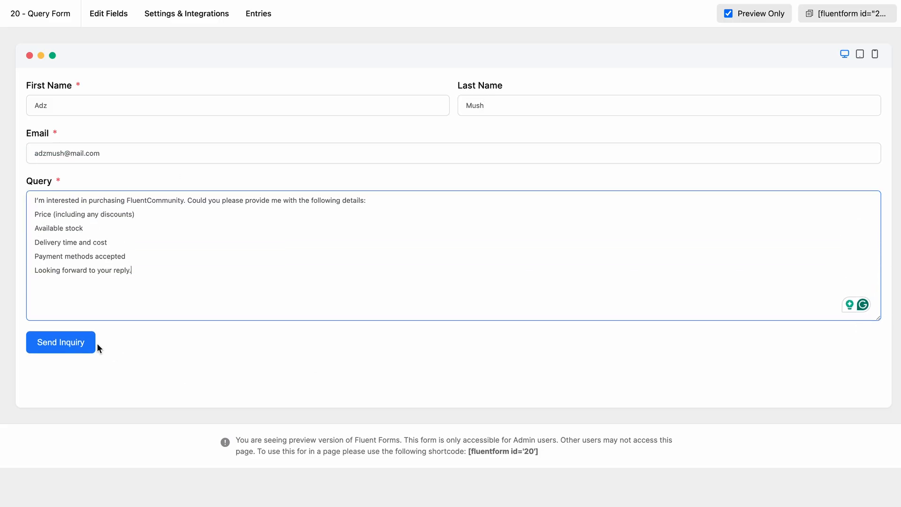
left_click(60, 343)
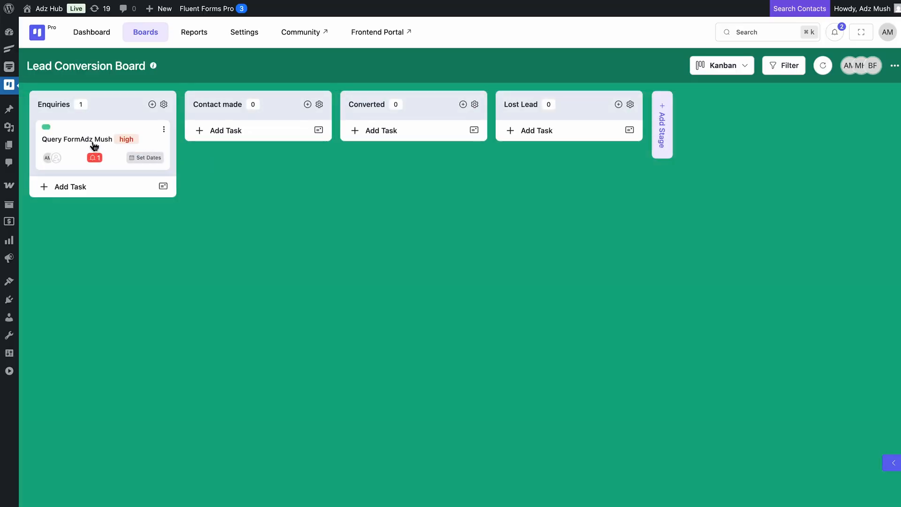
- View the new Query Form task card in Enquiries to reveal the submitted query and linked lead contact
left_click(77, 139)
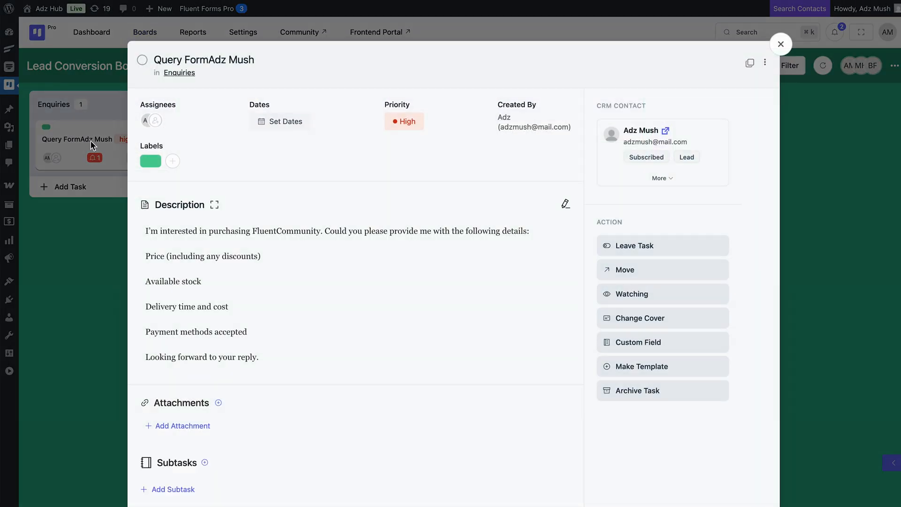